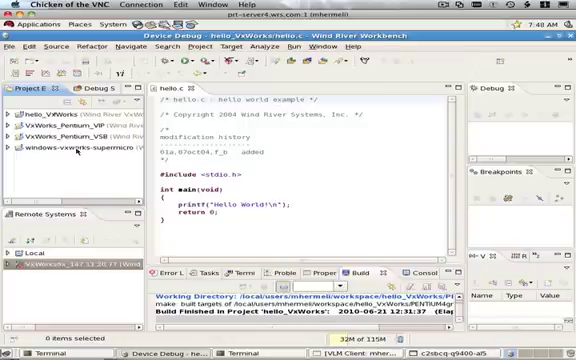
Expand the hello_VxWorks project and connect to the VxWorks target until its target server runs.
{"action": "left_click", "coordinate": [60, 113]}
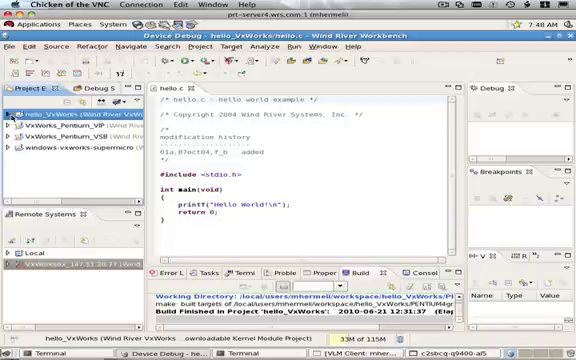
{"action": "left_click", "coordinate": [12, 113]}
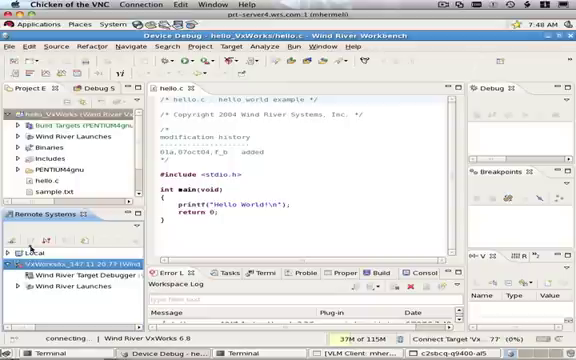
{"action": "left_click", "coordinate": [20, 276]}
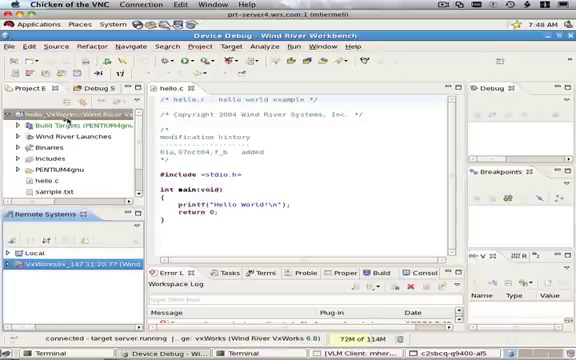
Run the hello_VxWorks kernel task on the target via Build Targets using the existing launch configuration.
{"action": "right_click", "coordinate": [40, 112]}
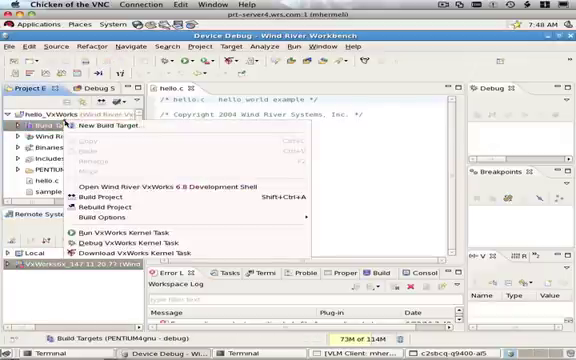
{"action": "mouse_move", "coordinate": [130, 234]}
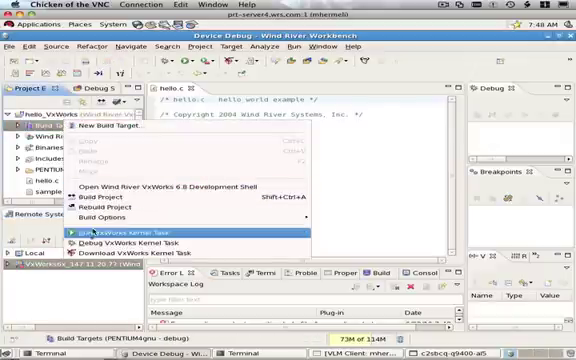
{"action": "mouse_move", "coordinate": [120, 245]}
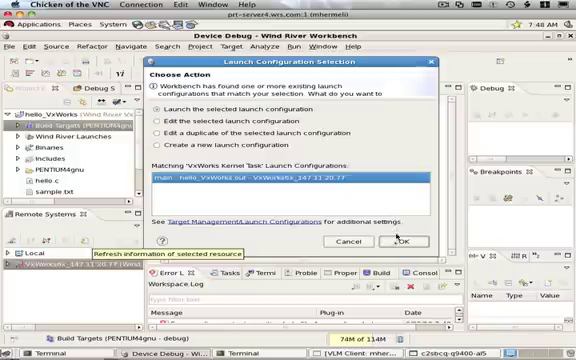
{"action": "left_click", "coordinate": [402, 240]}
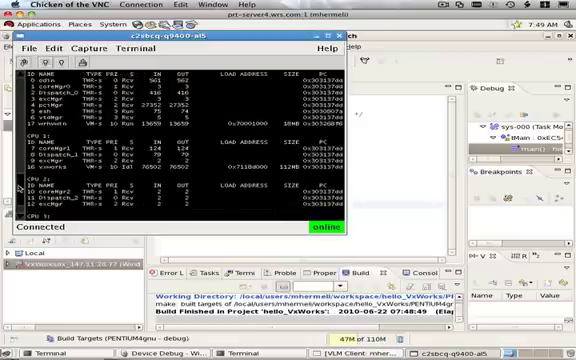
Scroll through the hypervisor shell's ps output listing processes per CPU core.
{"action": "scroll", "scroll_direction": "down", "scroll_amount": 3}
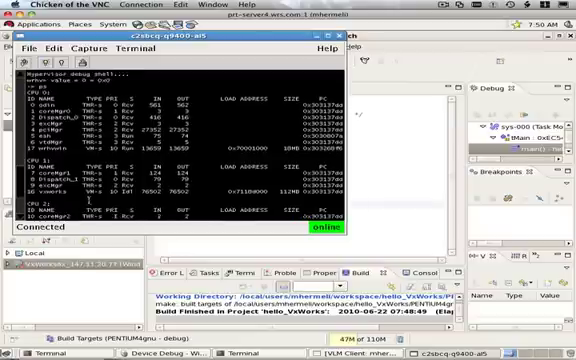
{"action": "scroll", "scroll_direction": "down", "scroll_amount": 3}
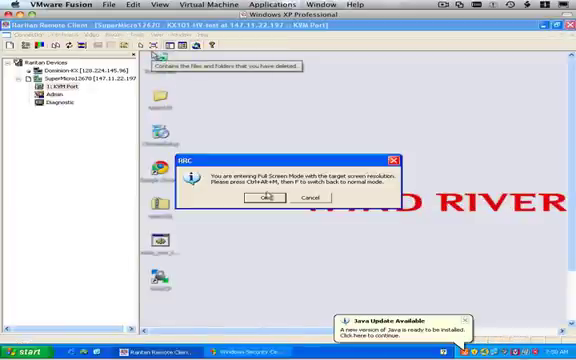
Confirm full-screen mode and launch Google Chrome from the Windows XP desktop.
{"action": "left_click", "coordinate": [258, 196]}
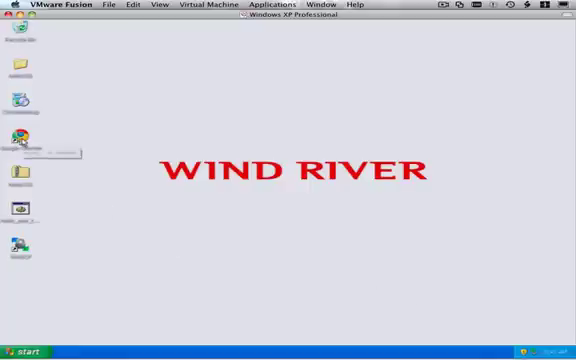
{"action": "left_click", "coordinate": [20, 138]}
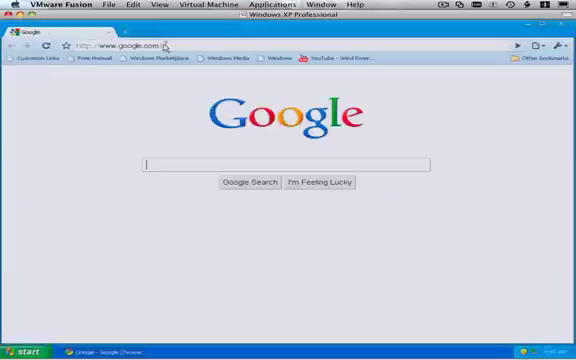
{"action": "left_click", "coordinate": [120, 45]}
{"action": "type", "text": "www.tfa.com"}
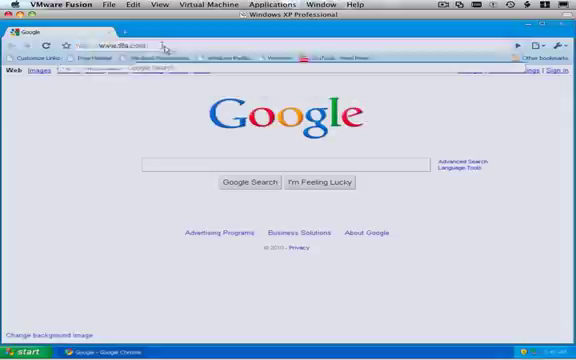
{"action": "key", "text": "Return"}
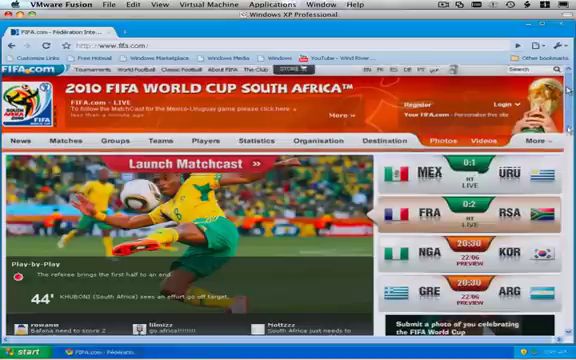
{"action": "scroll", "scroll_direction": "down", "scroll_amount": 3}
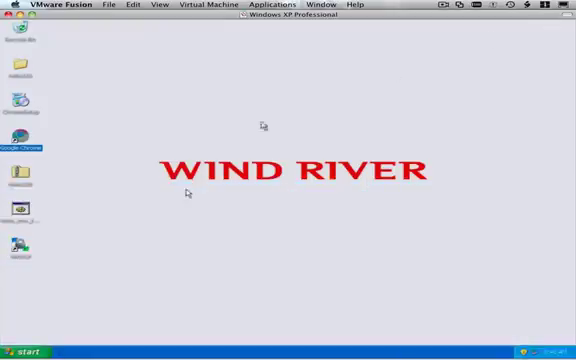
Restart Windows XP from the Start menu's Shut Down dialog.
{"action": "left_click", "coordinate": [22, 352]}
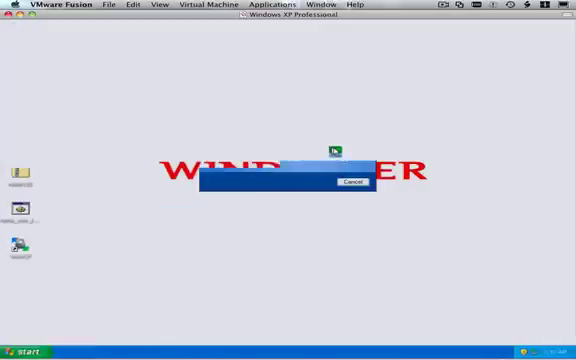
{"action": "left_click", "coordinate": [349, 183]}
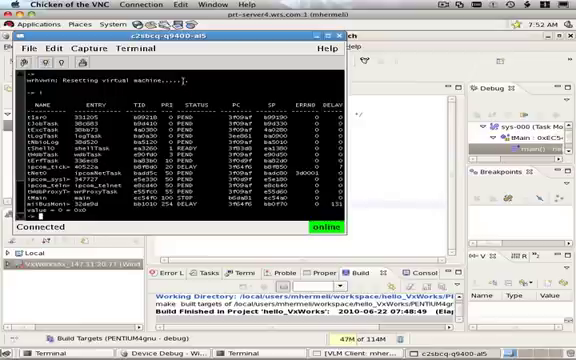
{"action": "mouse_move", "coordinate": [449, 50]}
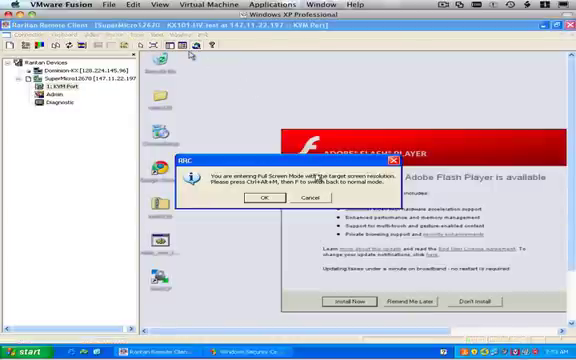
Confirm the Raritan full-screen prompt after the VxWorks task list shows during the reset.
{"action": "left_click", "coordinate": [261, 196]}
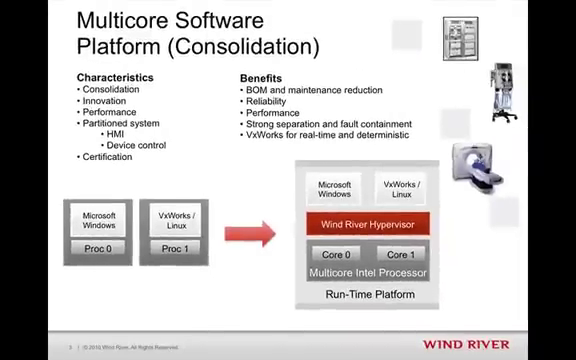